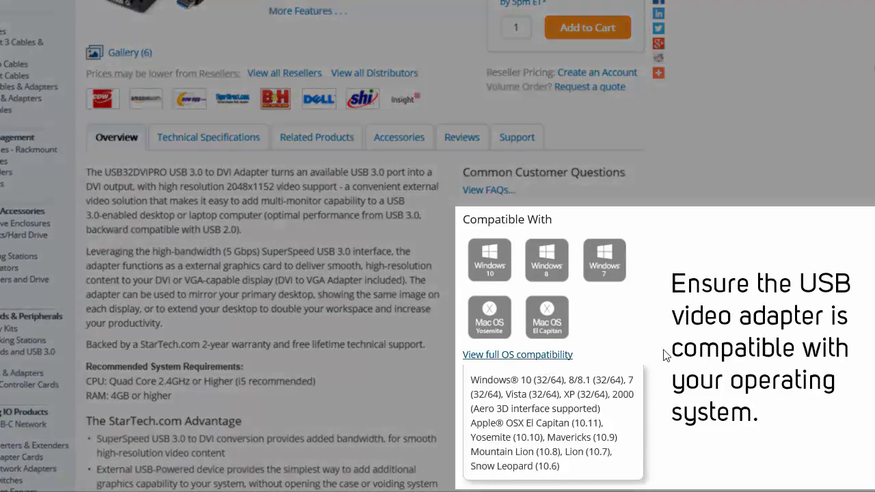
mouse_move(801, 348)
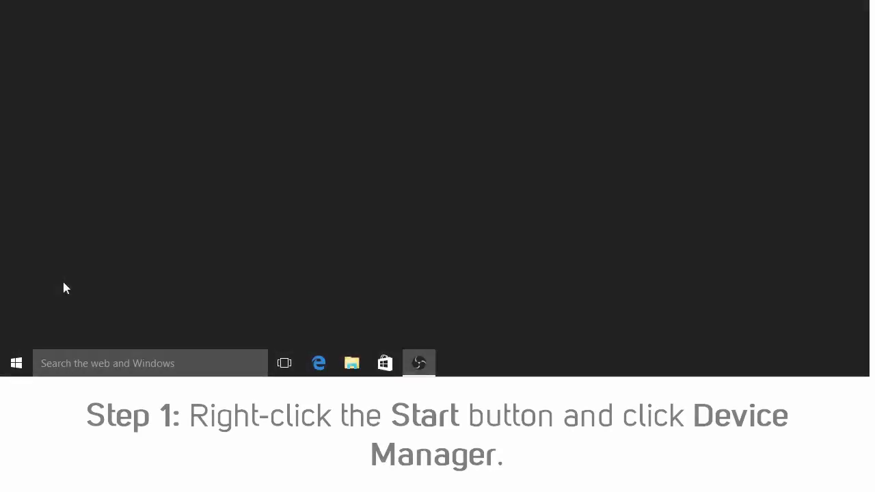
Launch Device Manager from the Start button's right-click menu.
left_click(16, 363)
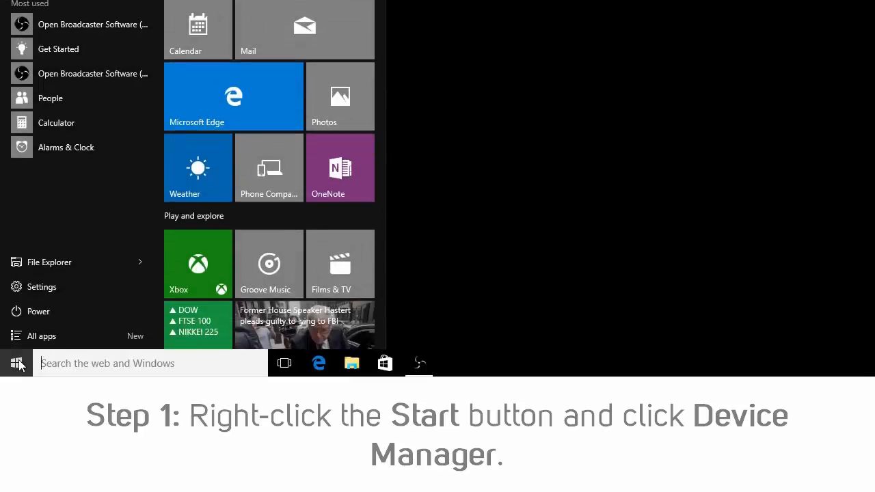
right_click(16, 363)
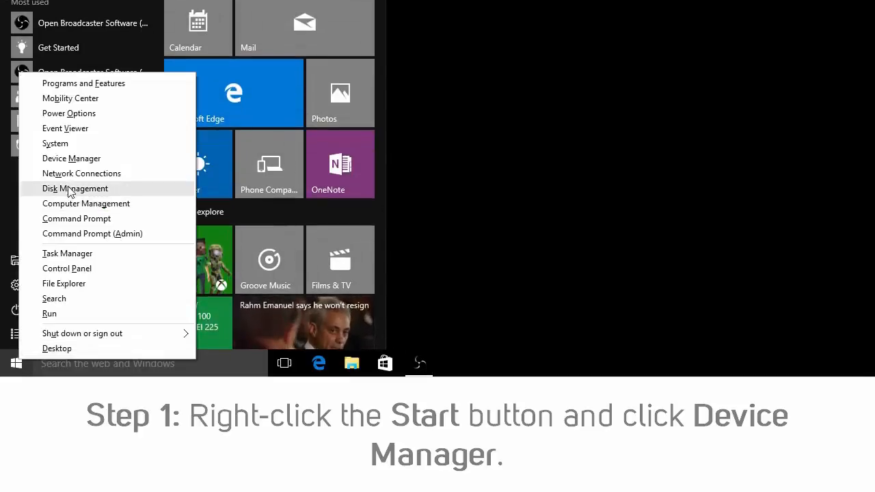
left_click(71, 158)
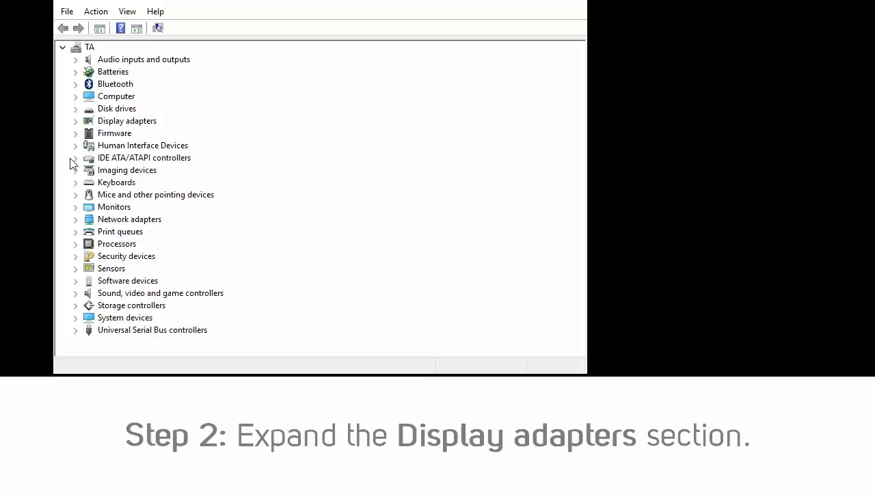
Expand Display adapters to show Intel(R) HD Graphics Family.
left_click(75, 121)
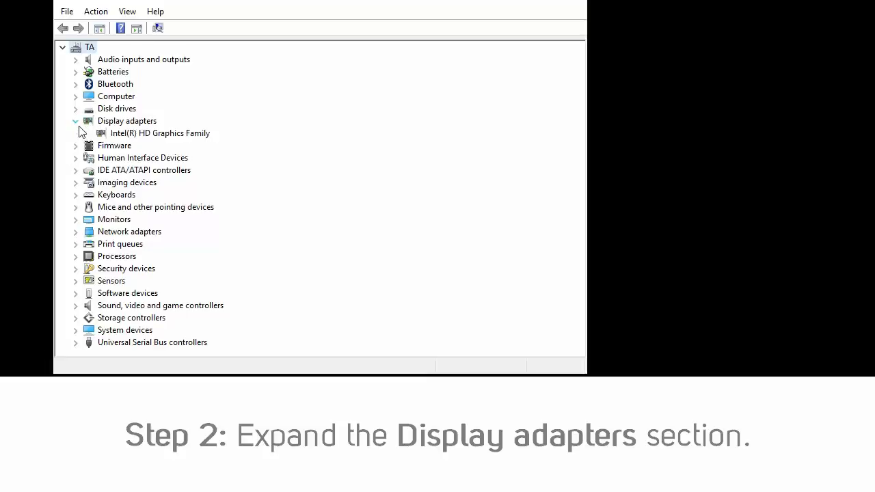